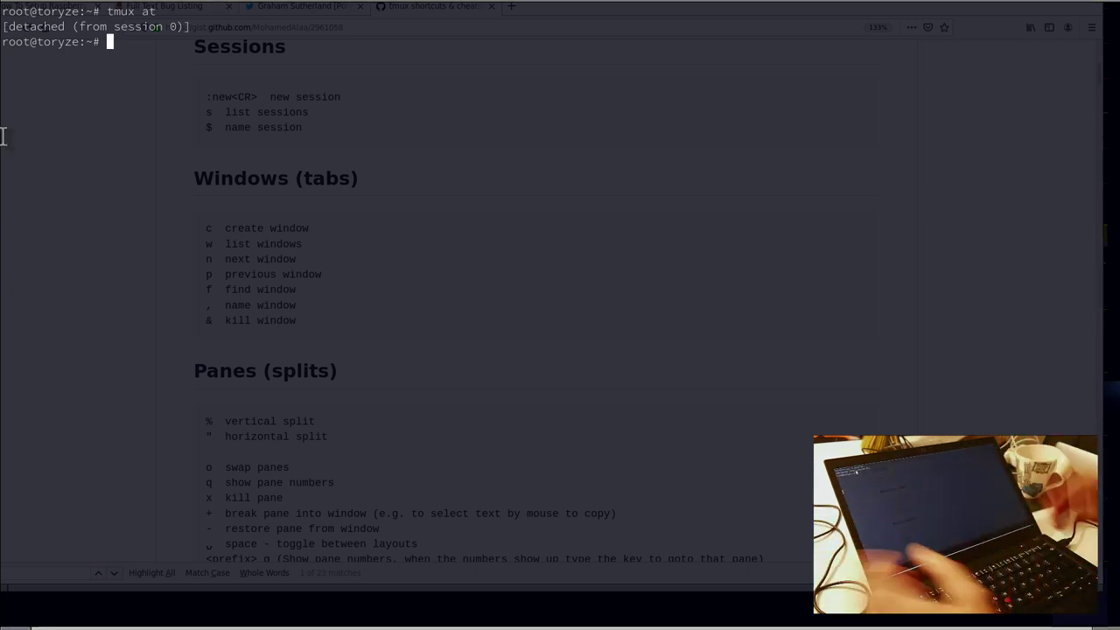
Step: Enter the tmux at command to reattach the detached session 0
type("tmux at")
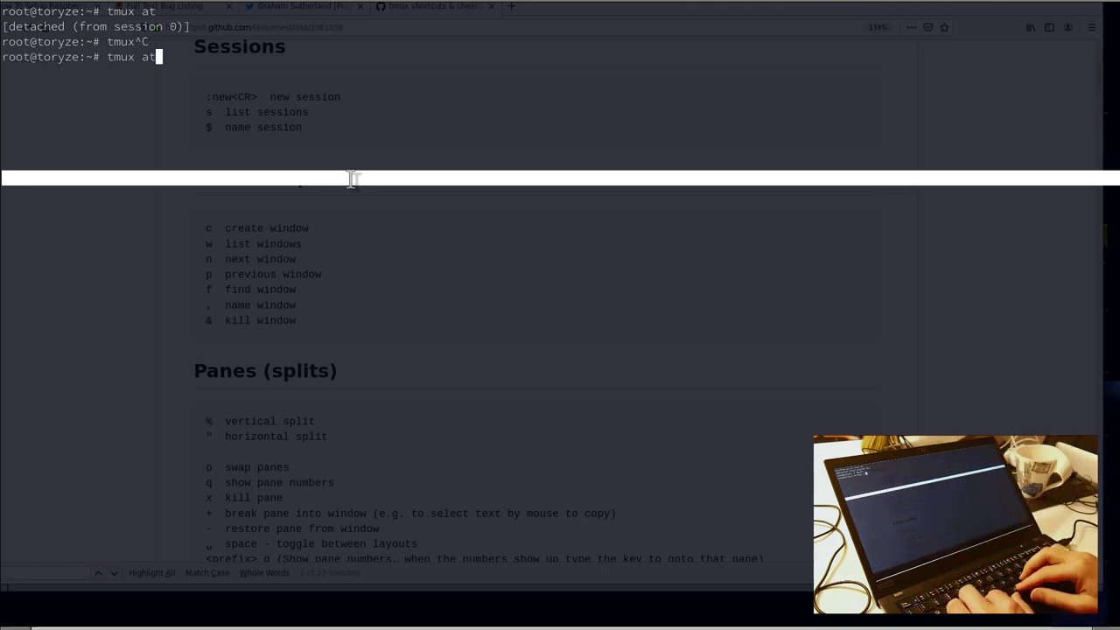
Step: Try reattaching with ta, then the tmux a command at the prompt
type("ta")
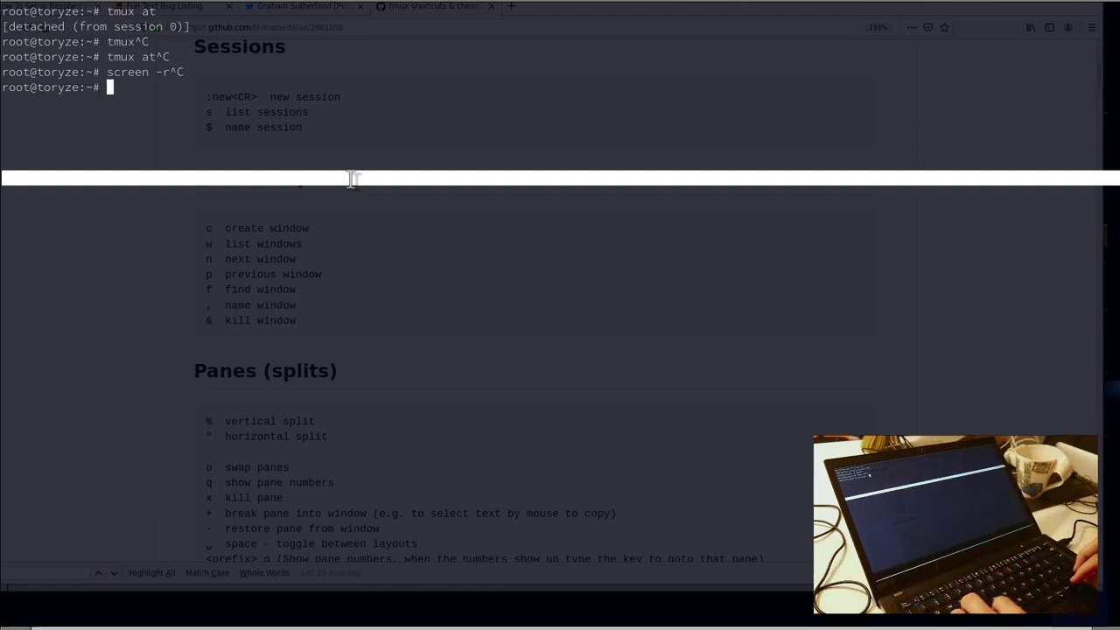
type("tmux at")
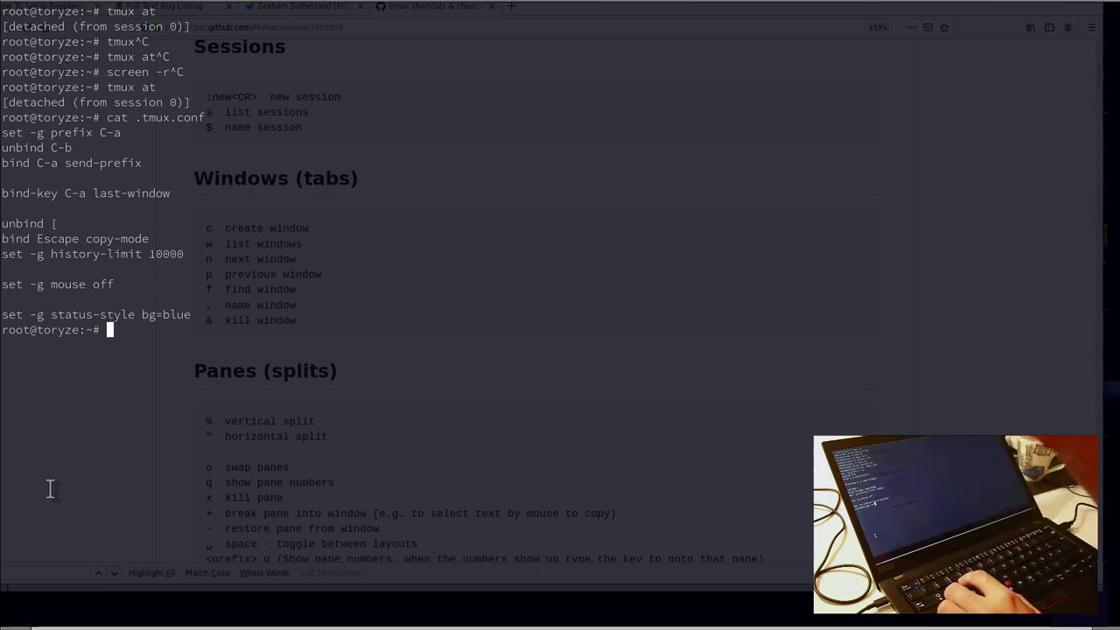
Step: Print .tmux.conf showing prefix C-a, 10000-line history, mouse off and blue status bar
type("cat .tmux.conf")
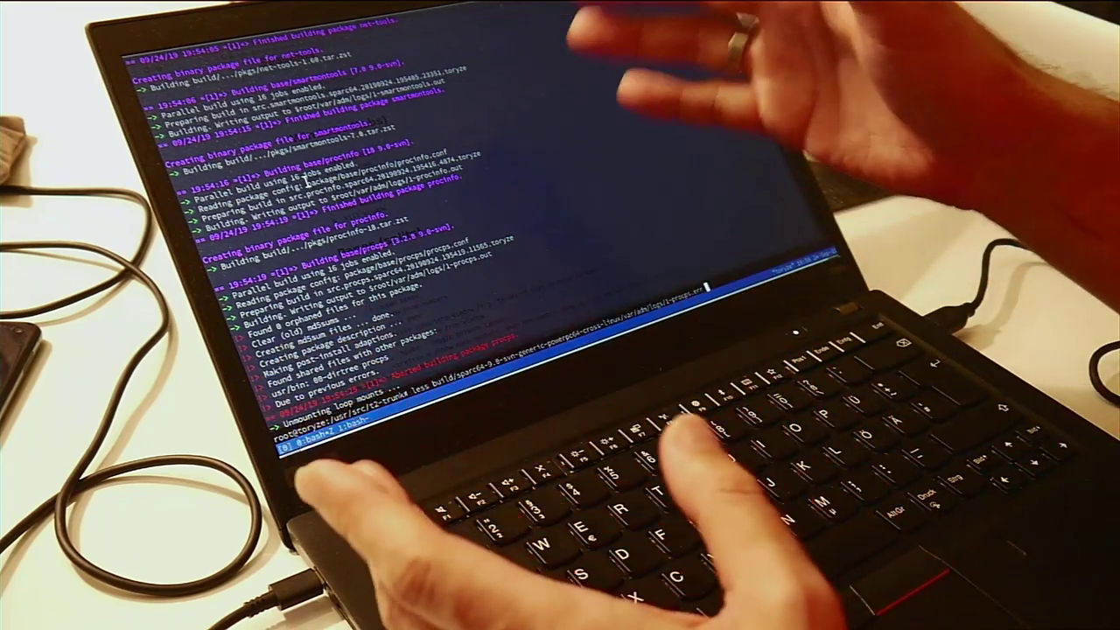
Step: Search shell history with Ctrl+R while the zoomed pane shows cross-build logs
key("ctrl+r")
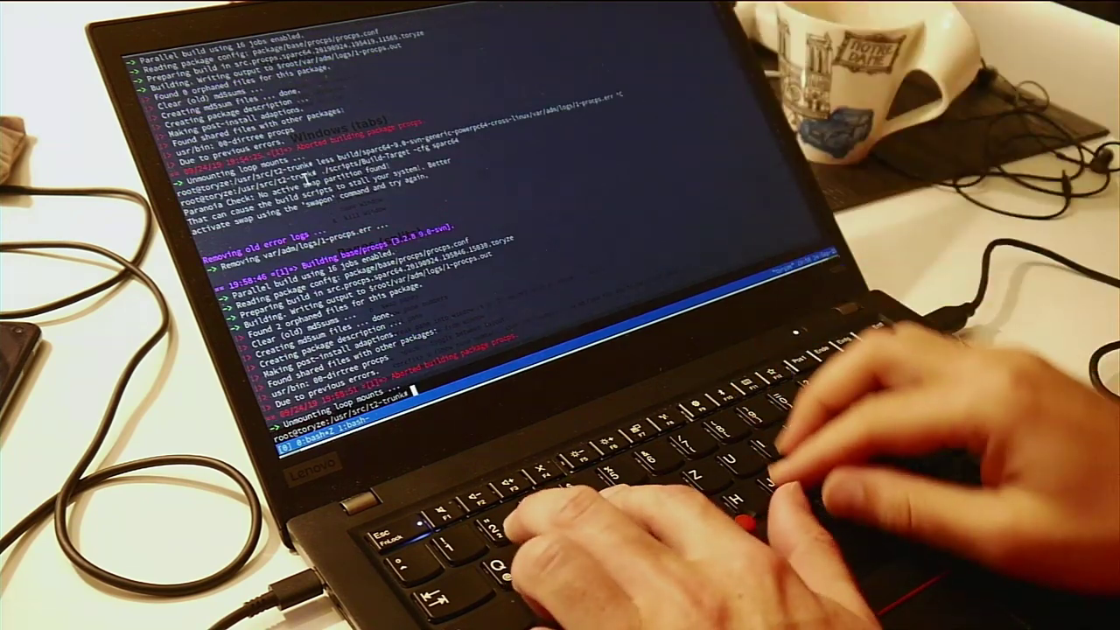
key("ctrl+r")
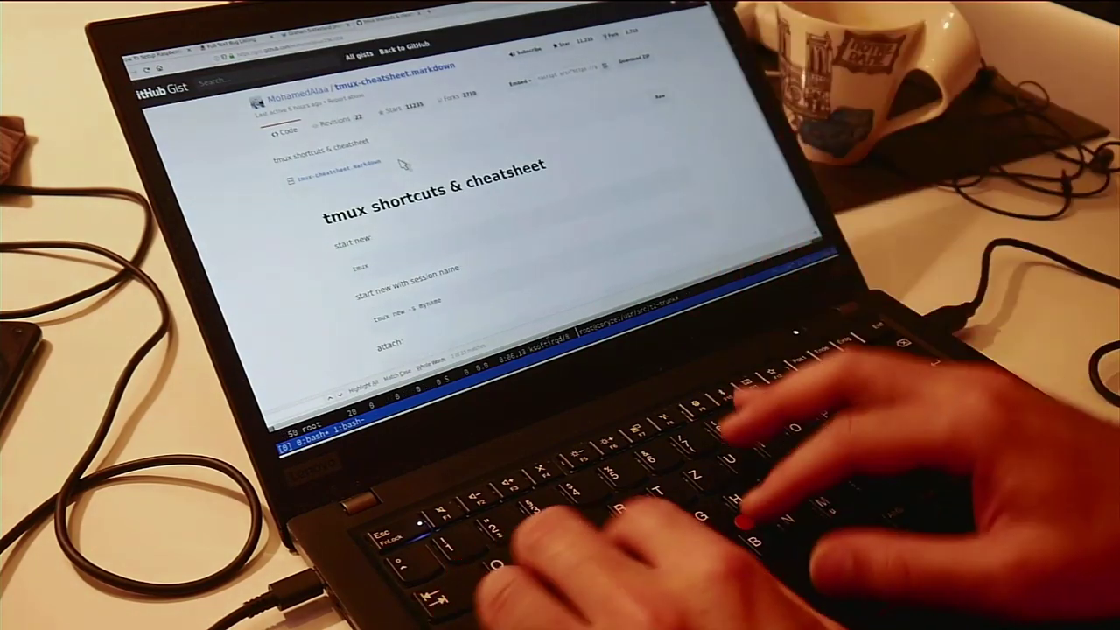
Step: Scroll the cheatsheet gist down to the Sessions, Windows and Panes key-binding sections
scroll("down", 3)
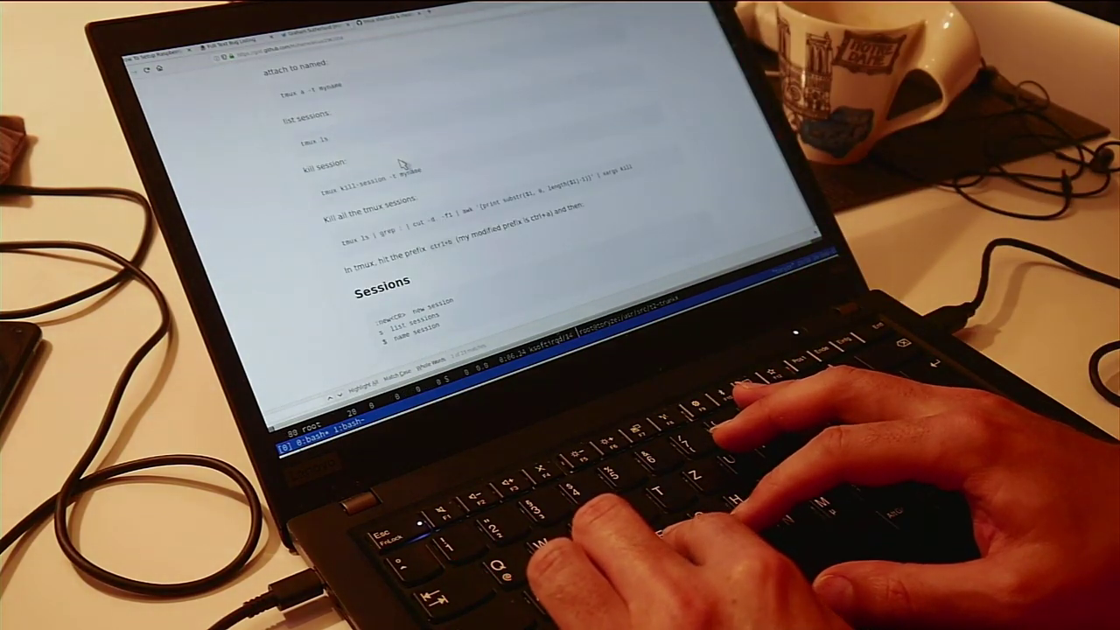
scroll("down", 3)
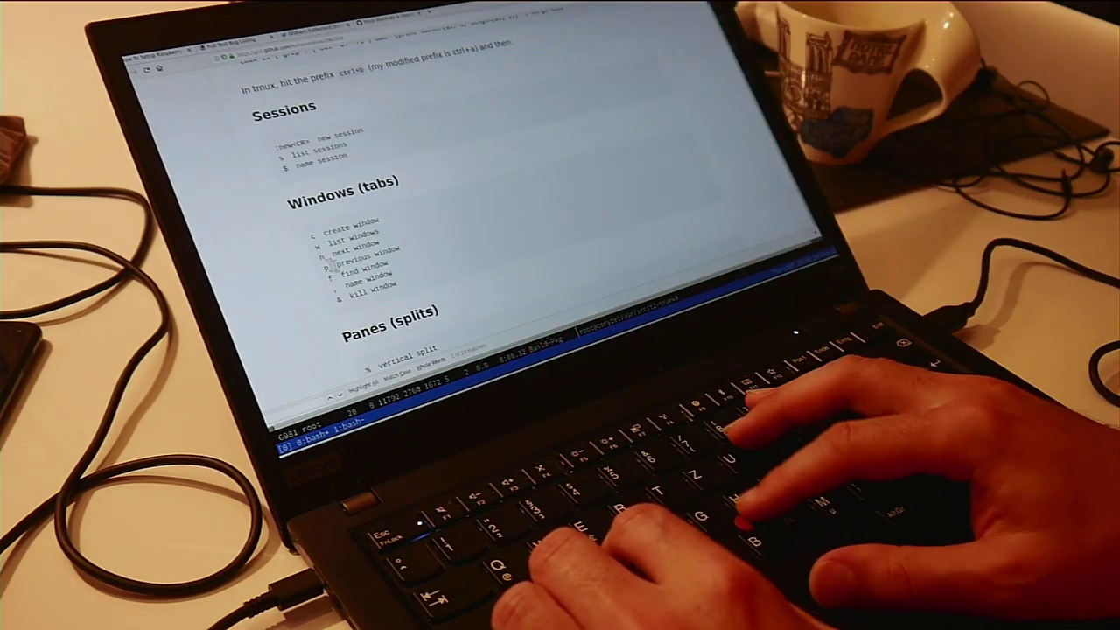
scroll("down", 3)
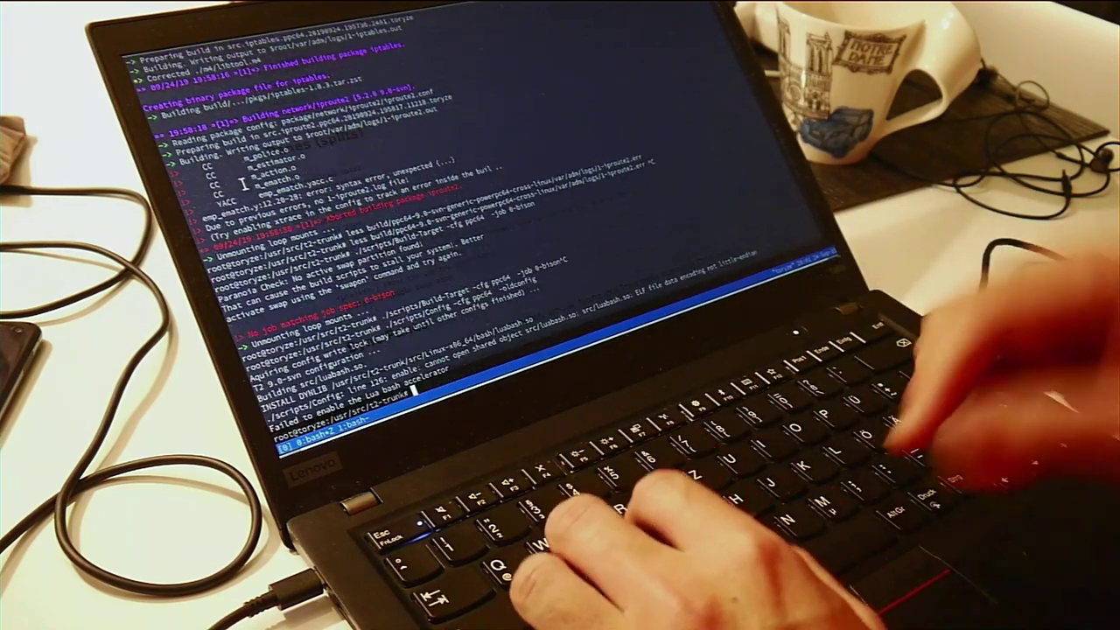
type("scripts/Cleanup")
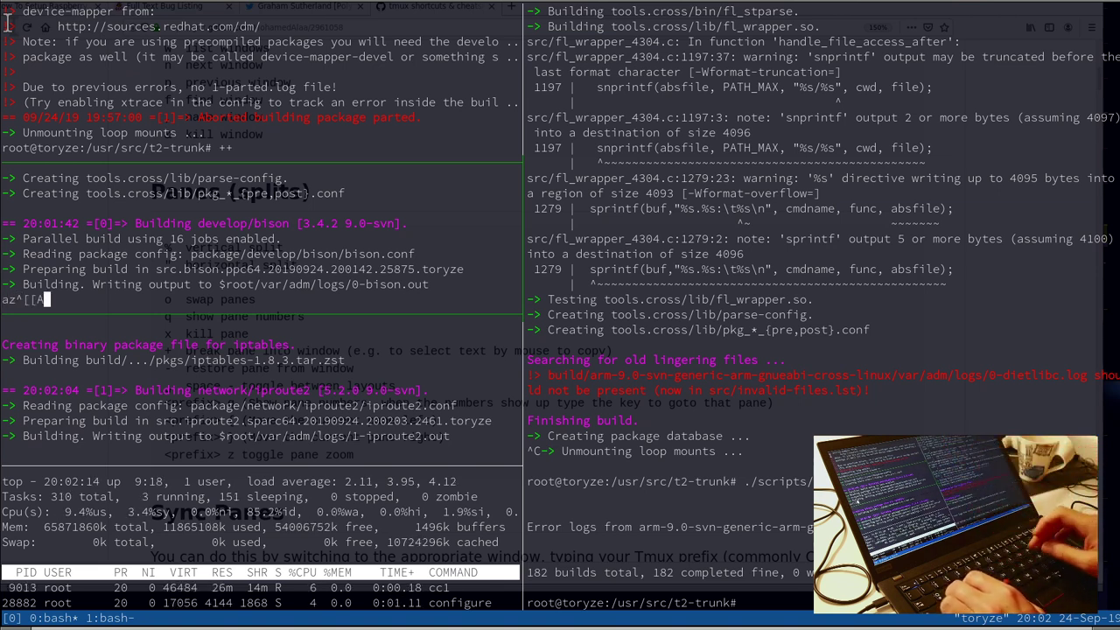
mouse_move(945, 121)
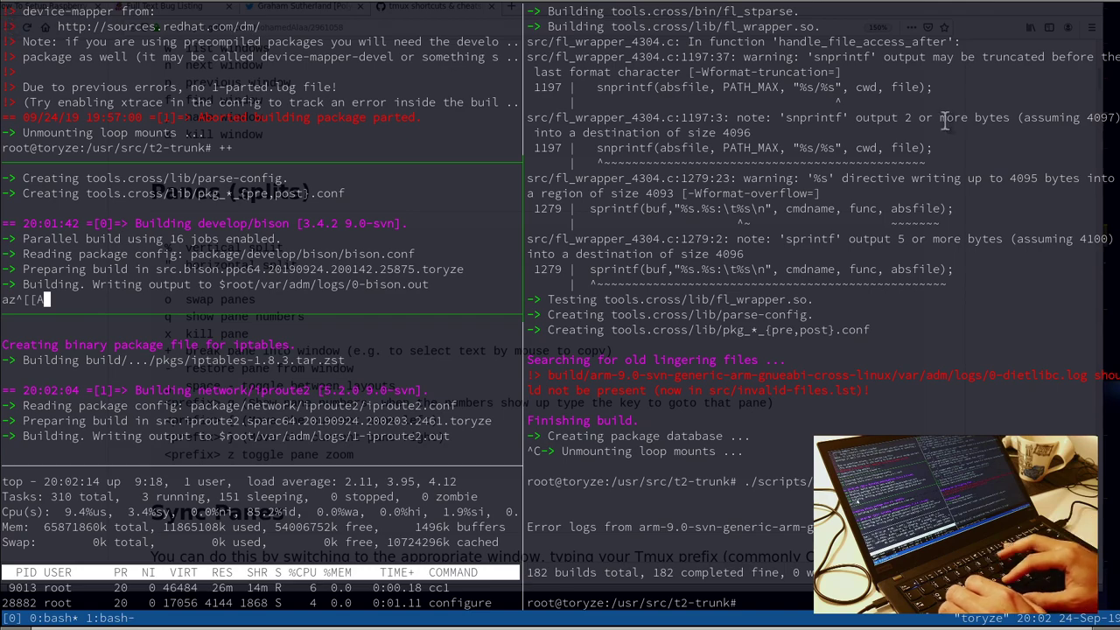